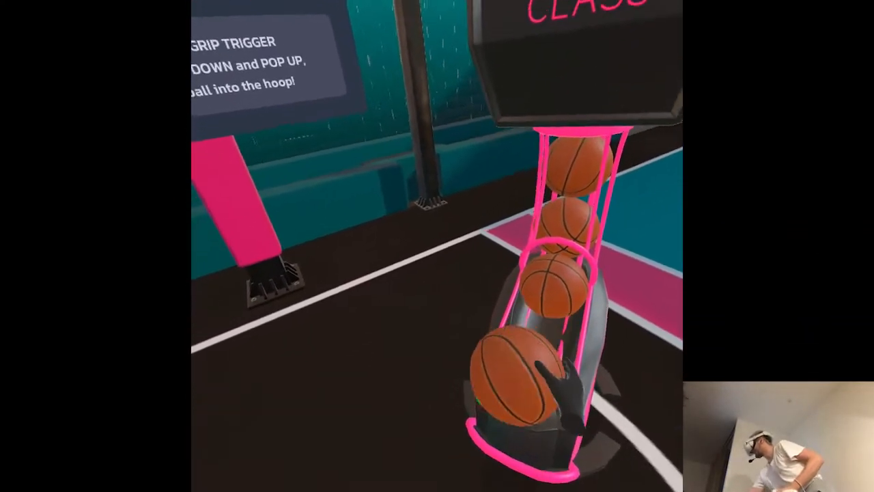
mouse_move(437, 246)
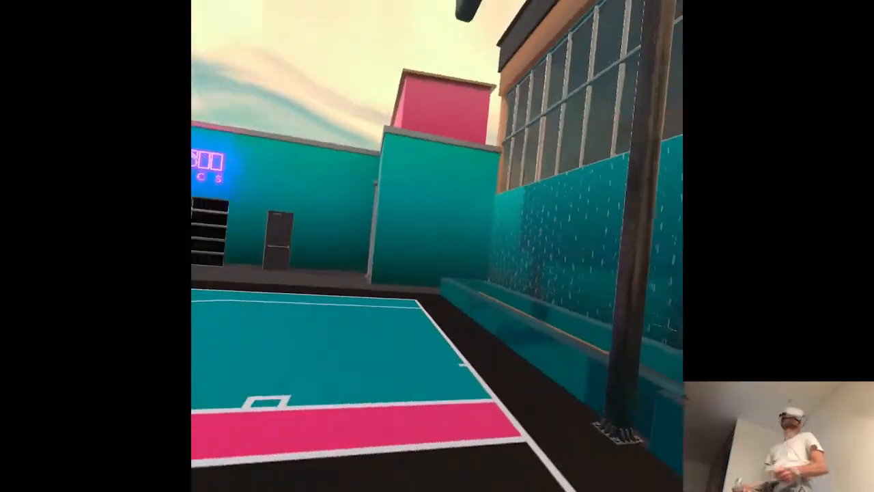
mouse_move(437, 246)
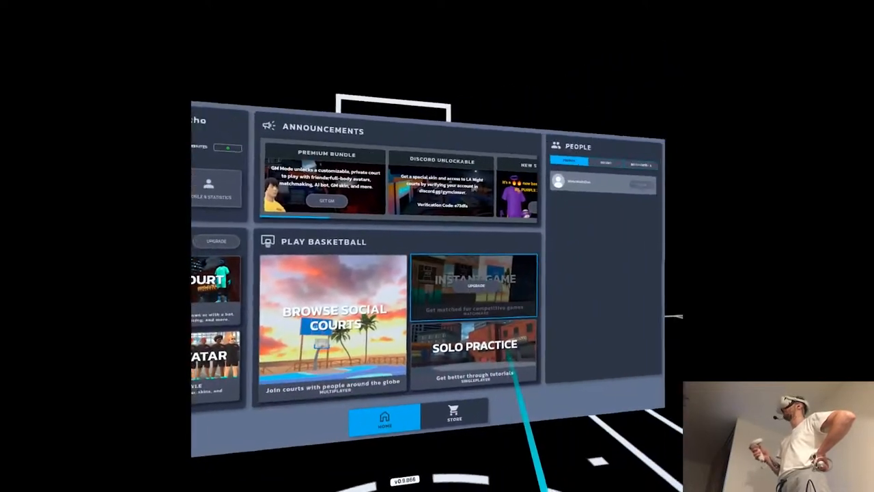
Step: From the home panel choose Browse Social Courts and join a multiplayer beach court
click(327, 200)
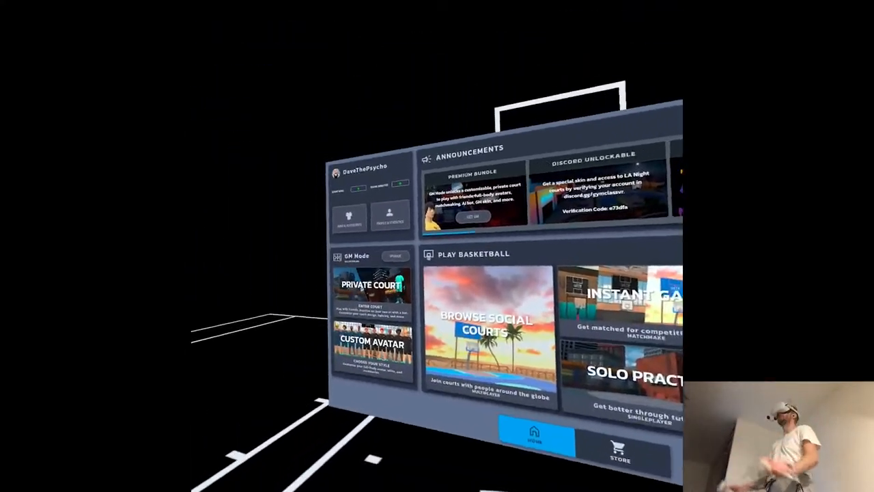
click(484, 327)
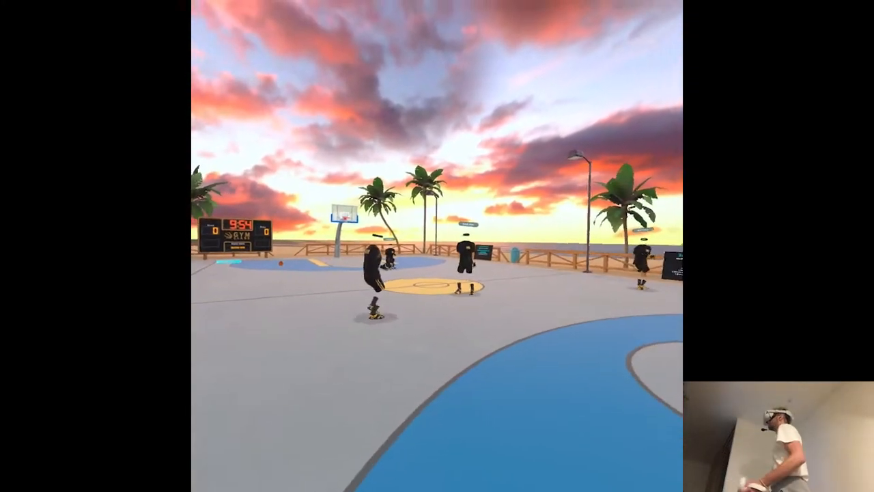
mouse_move(437, 246)
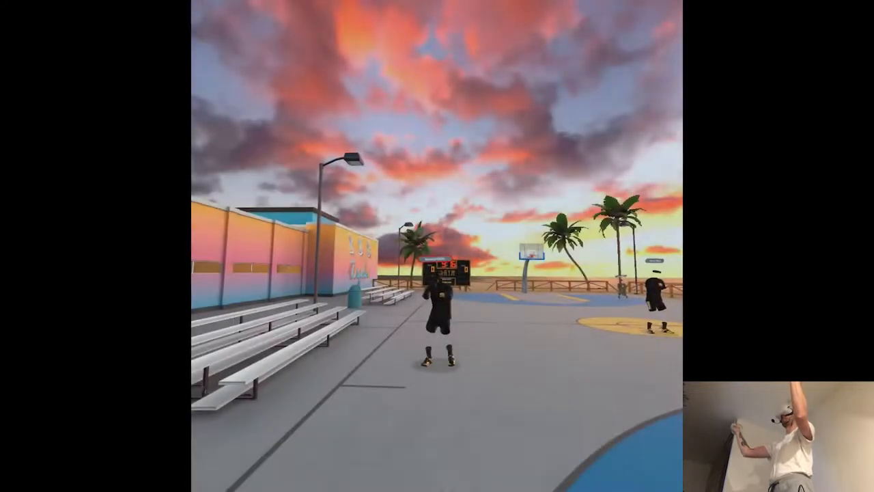
mouse_move(436, 245)
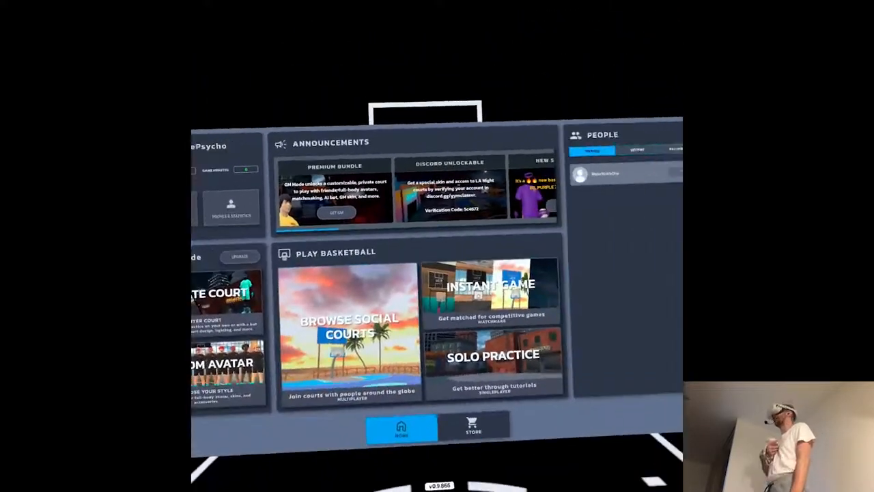
mouse_move(437, 246)
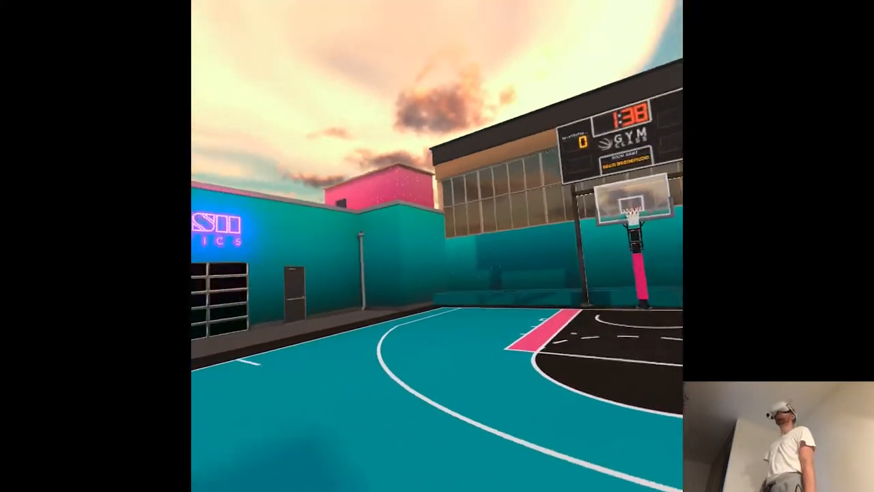
mouse_move(437, 246)
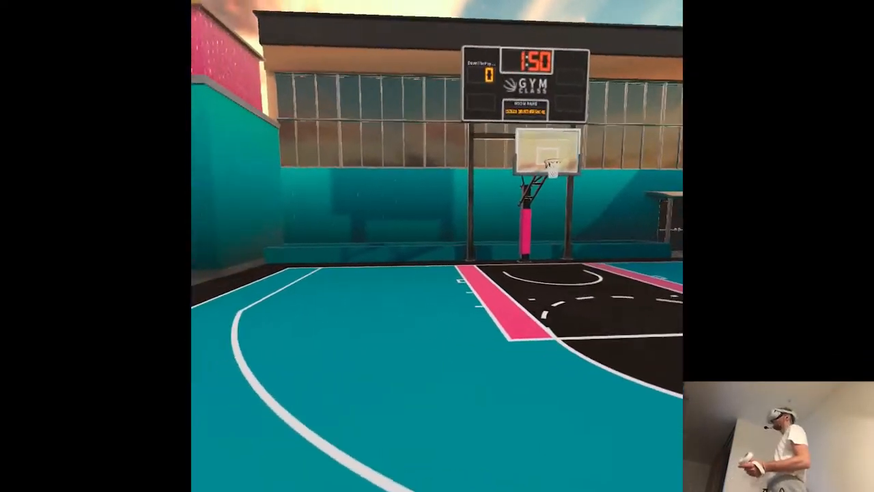
mouse_move(437, 246)
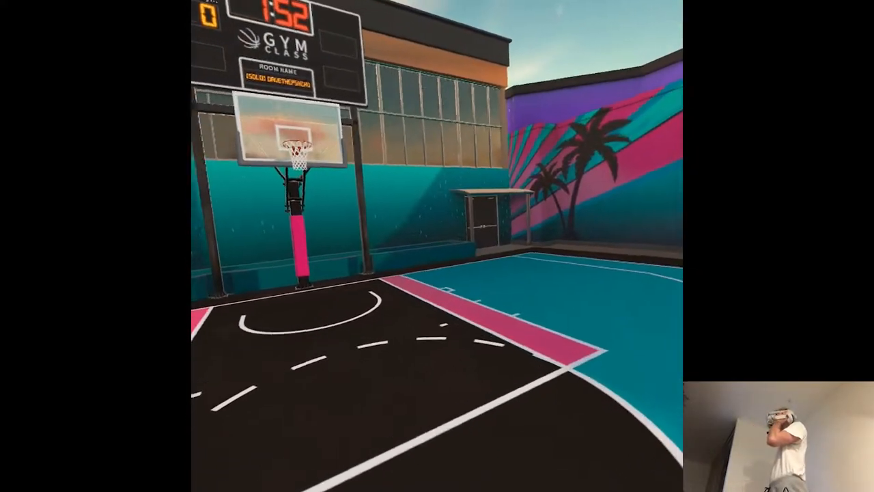
mouse_move(437, 246)
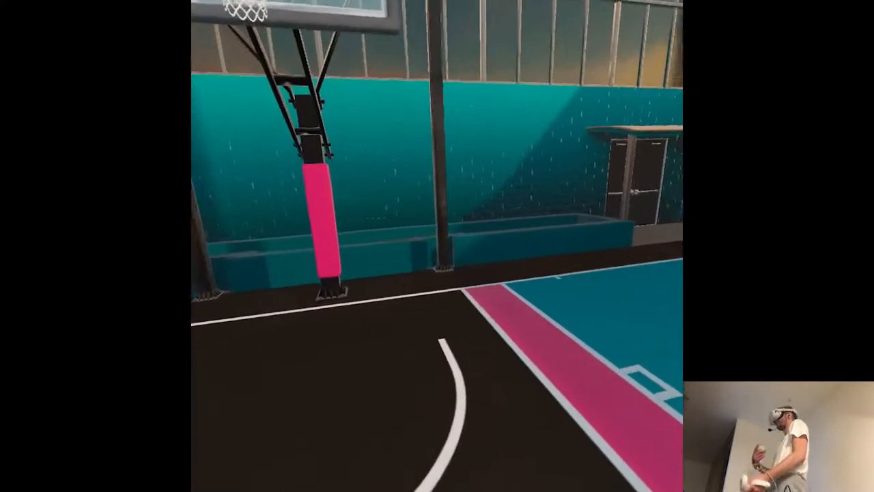